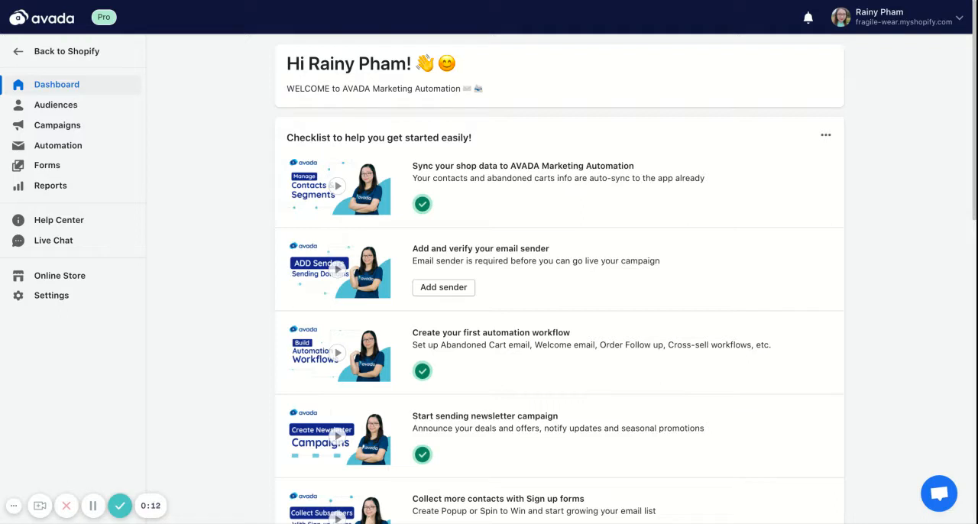
View the Forms list and locate the live Shoes Campaign form among Everyday Luck and Clean 2.
{"action": "left_click", "coordinate": [47, 165]}
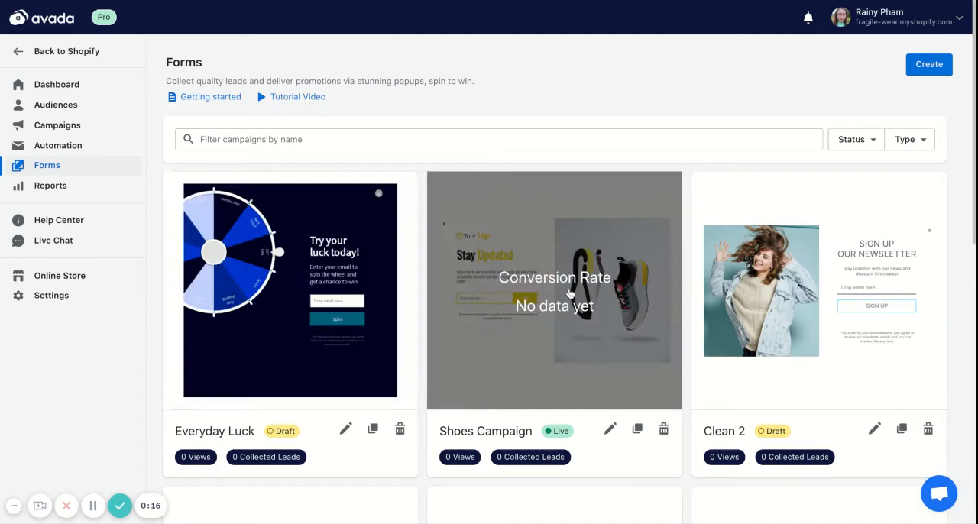
{"action": "scroll", "scroll_direction": "down", "scroll_amount": 3}
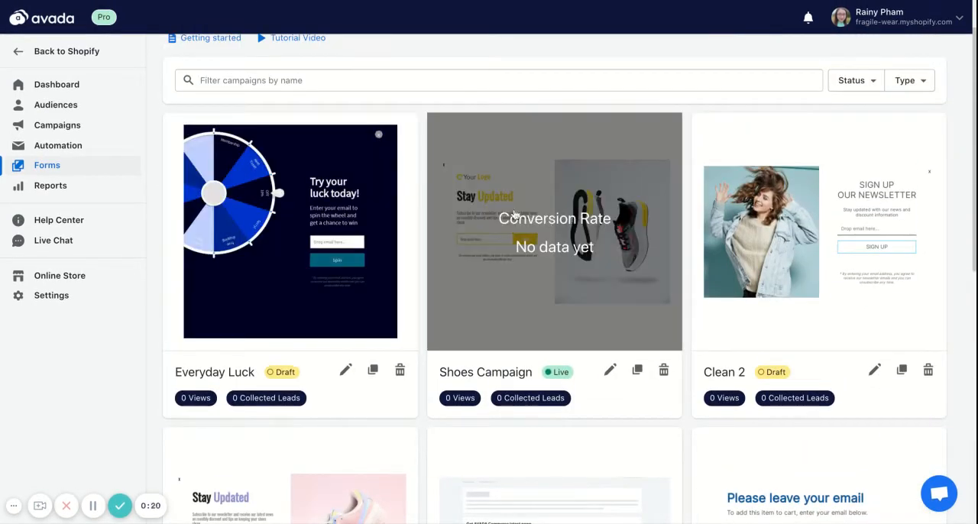
{"action": "mouse_move", "coordinate": [506, 225]}
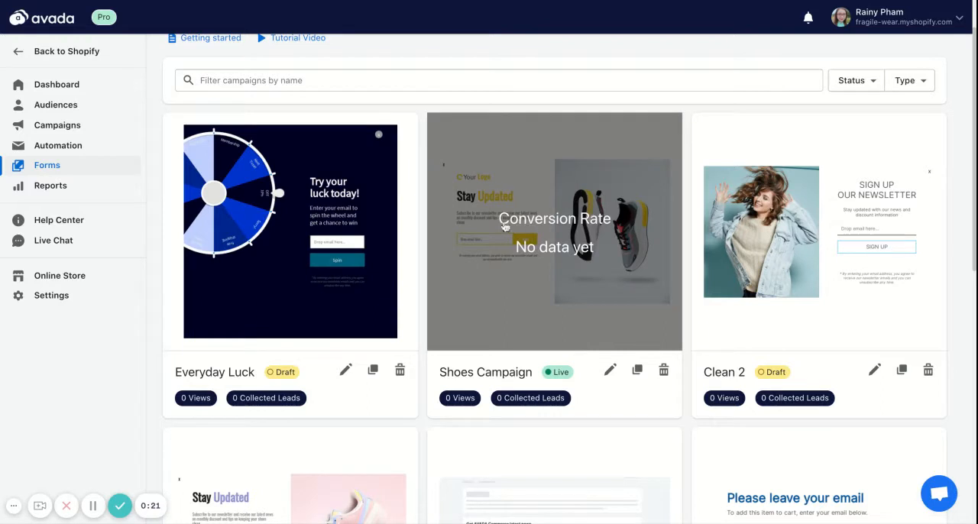
{"action": "mouse_move", "coordinate": [466, 378]}
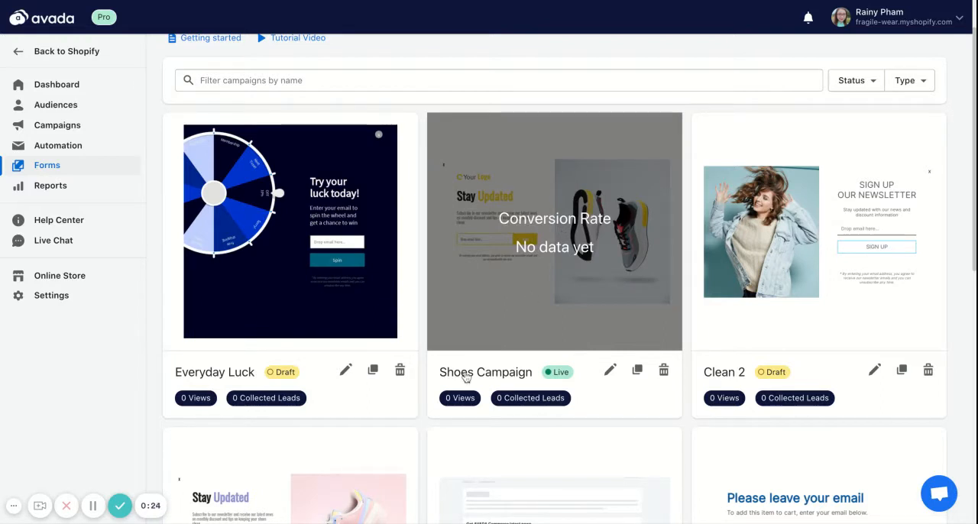
{"action": "mouse_move", "coordinate": [567, 186]}
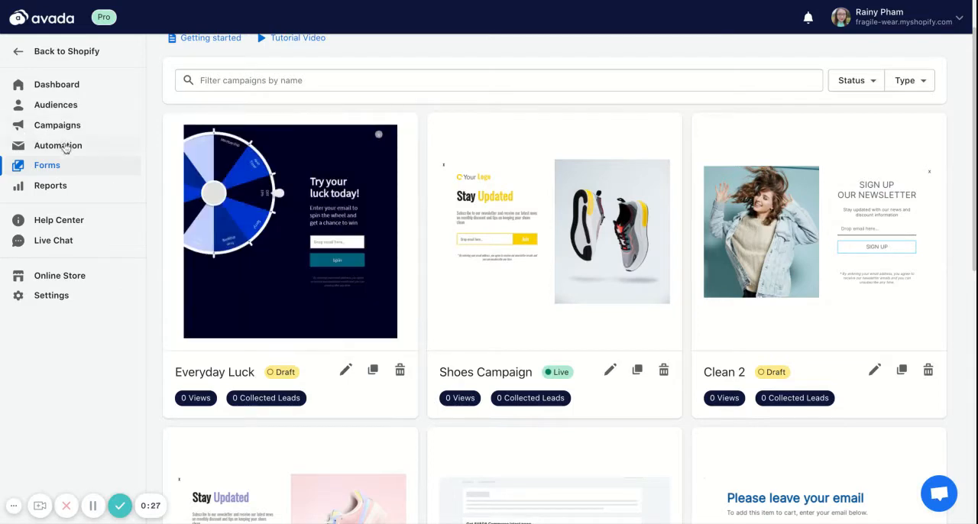
Create a workflow from the Welcome 3 emails template under Welcome Subscribers.
{"action": "left_click", "coordinate": [58, 145]}
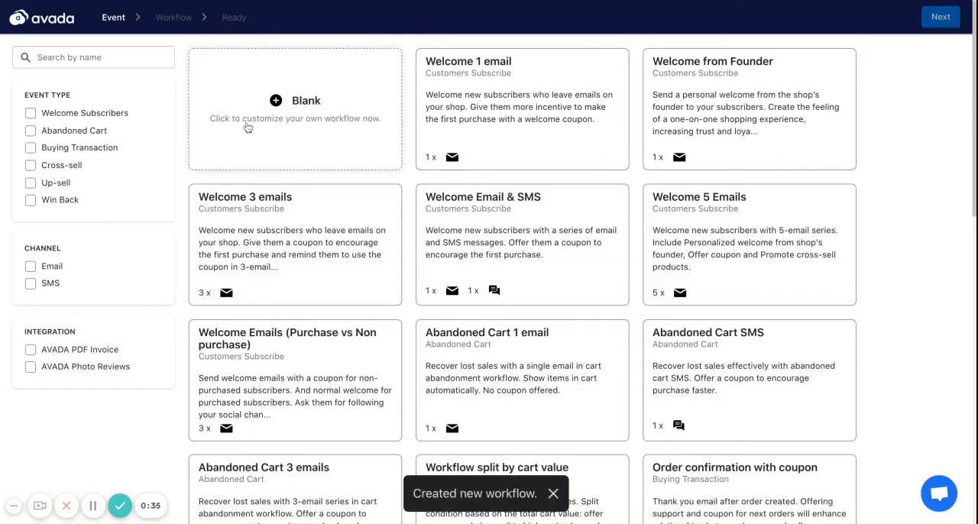
{"action": "left_click", "coordinate": [30, 114]}
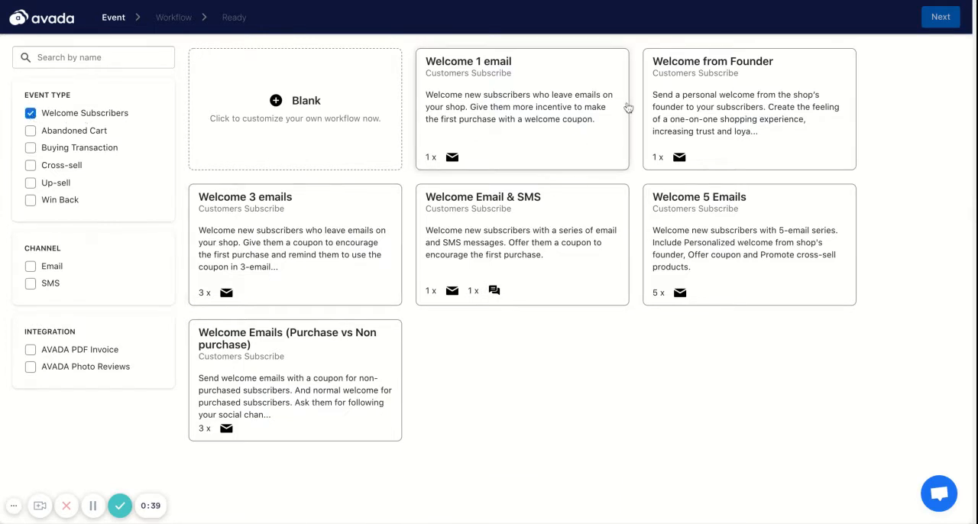
{"action": "mouse_move", "coordinate": [544, 139]}
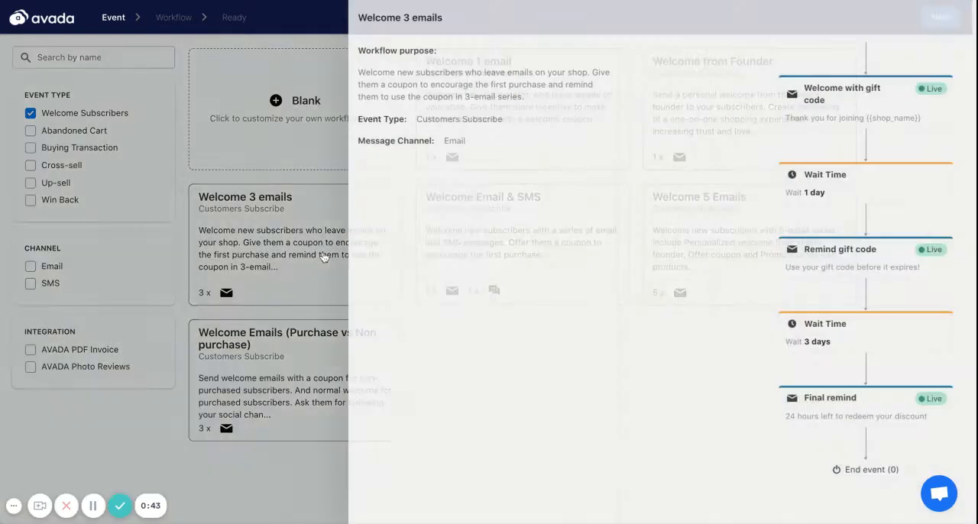
{"action": "left_click", "coordinate": [942, 17]}
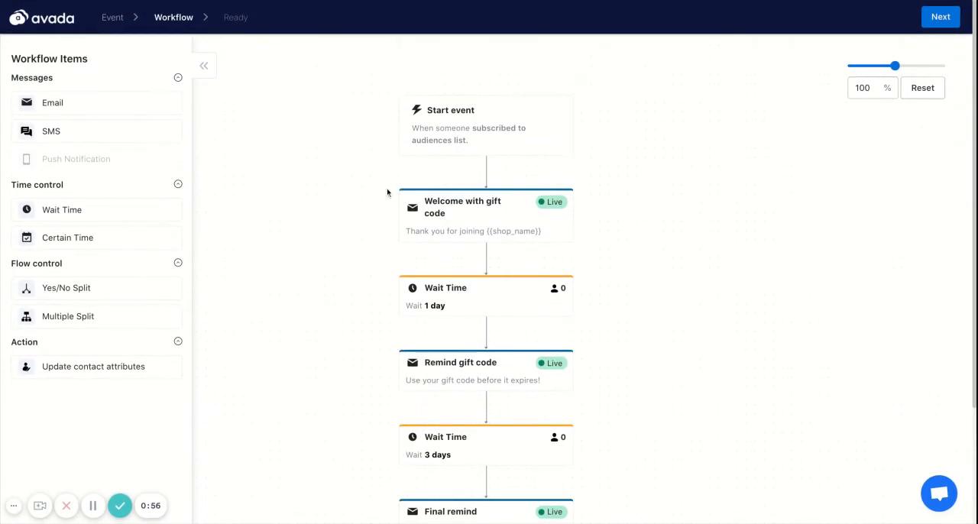
Add a start-event condition: Customer's From form campaign equals Shoes Campaign.
{"action": "left_click", "coordinate": [458, 125]}
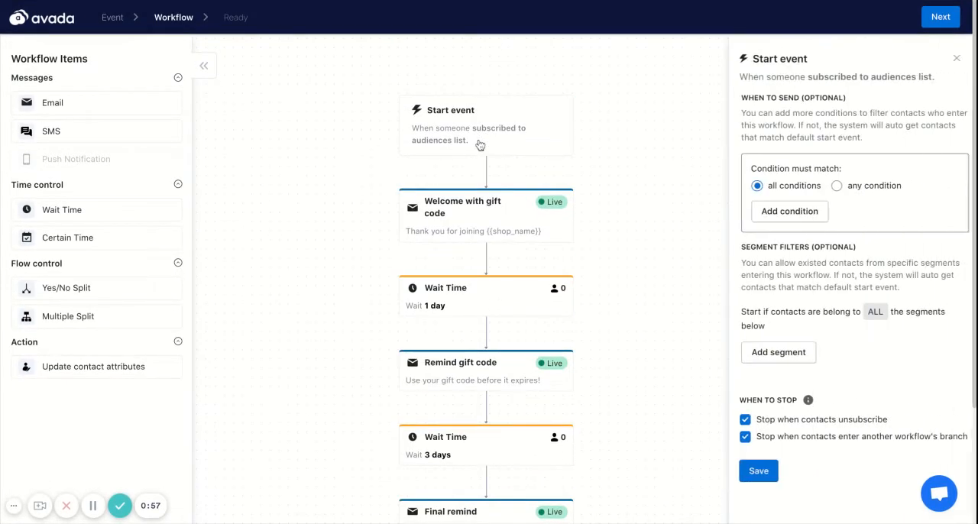
{"action": "mouse_move", "coordinate": [951, 113]}
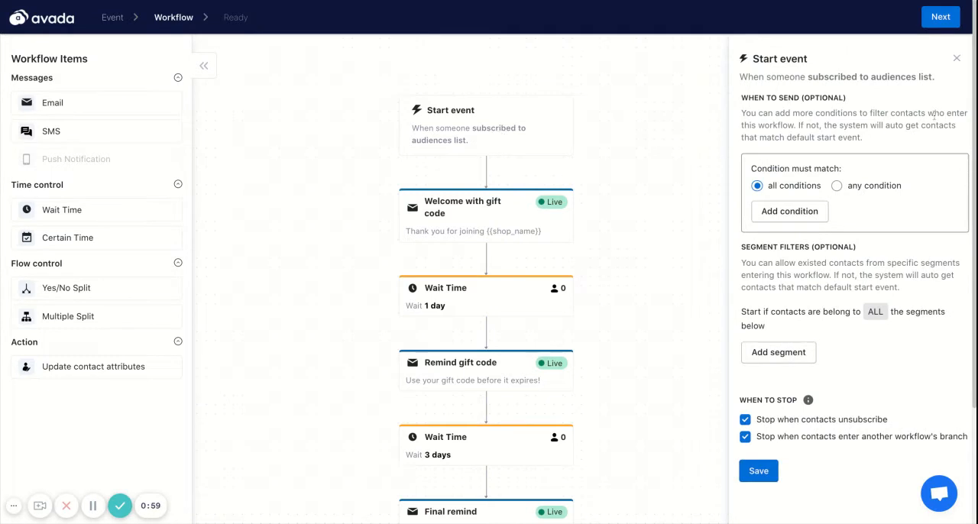
{"action": "left_click", "coordinate": [788, 211]}
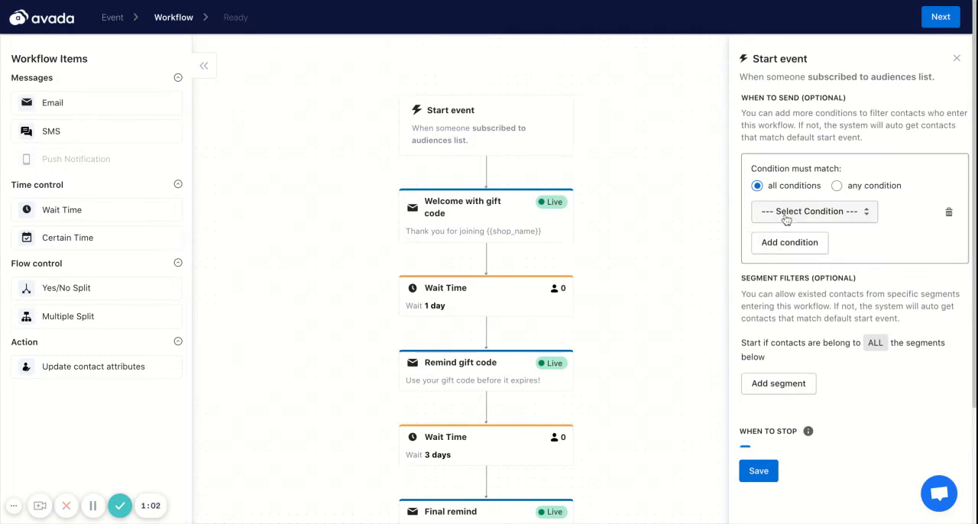
{"action": "left_click", "coordinate": [813, 210]}
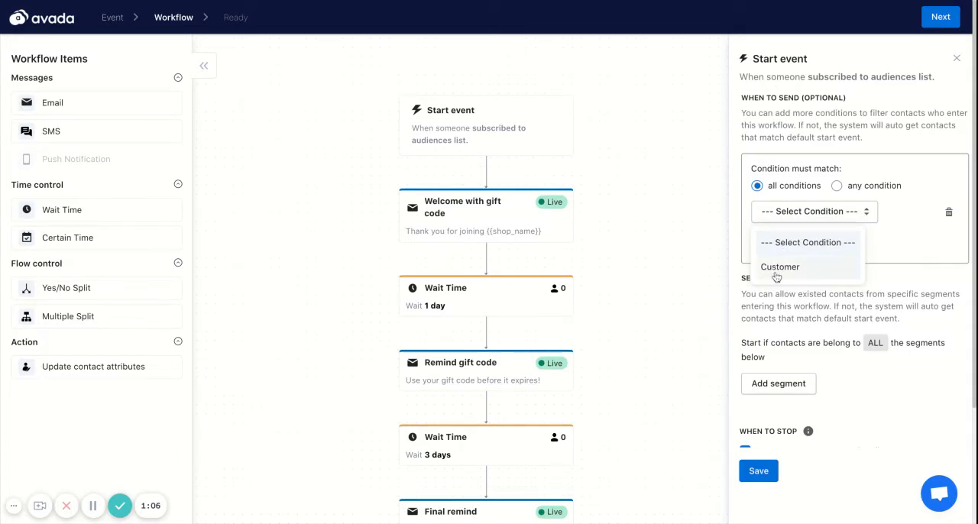
{"action": "left_click", "coordinate": [780, 266]}
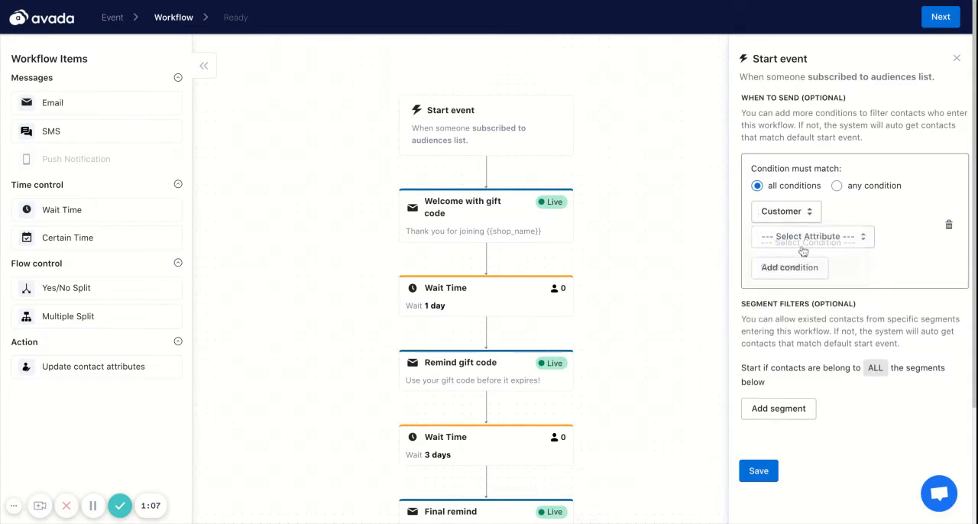
{"action": "left_click", "coordinate": [812, 235]}
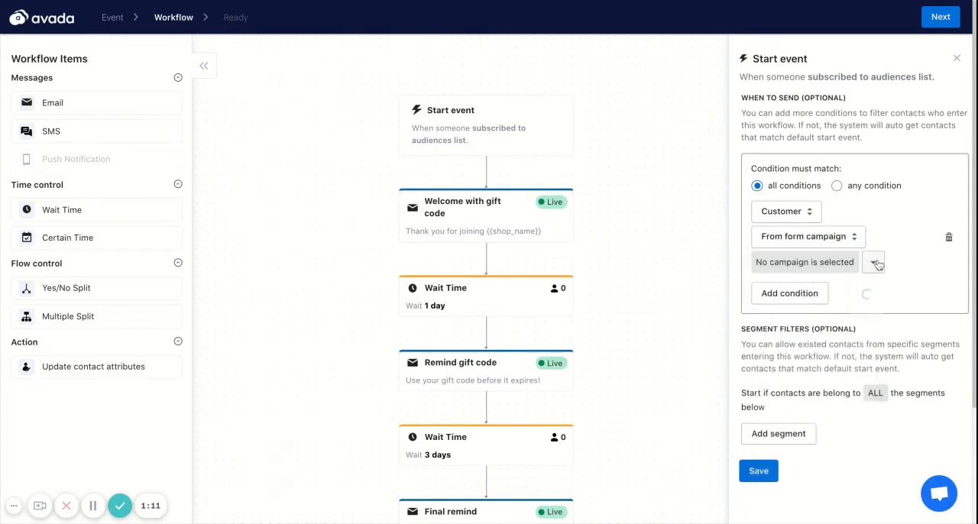
{"action": "left_click", "coordinate": [872, 263]}
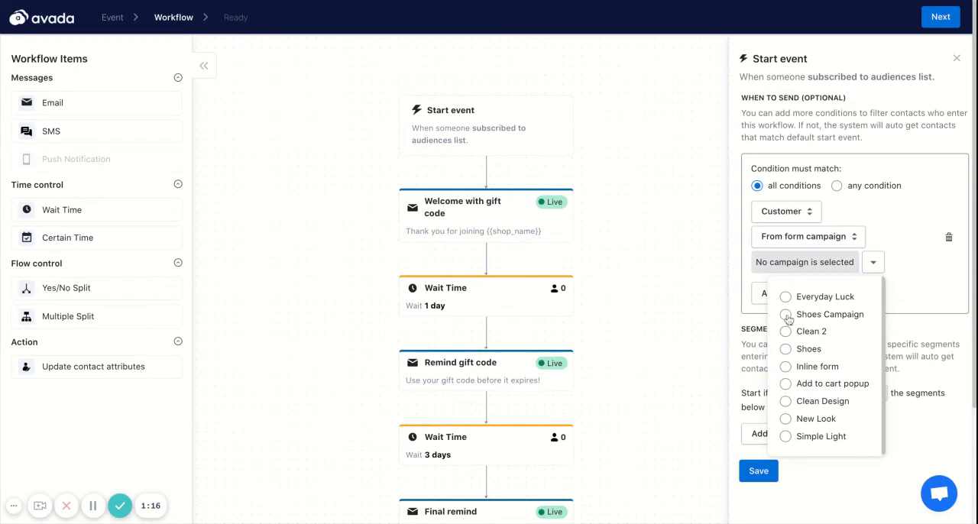
{"action": "left_click", "coordinate": [786, 315]}
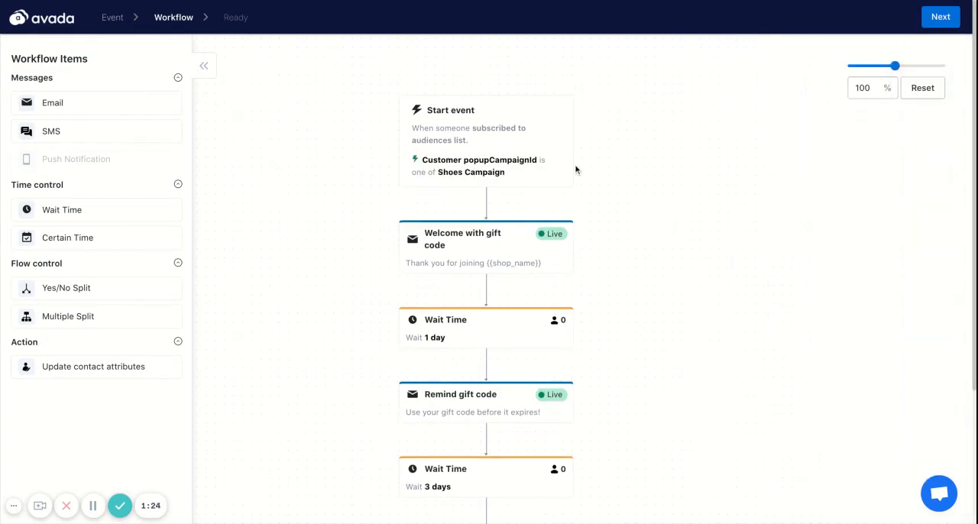
{"action": "mouse_move", "coordinate": [425, 86]}
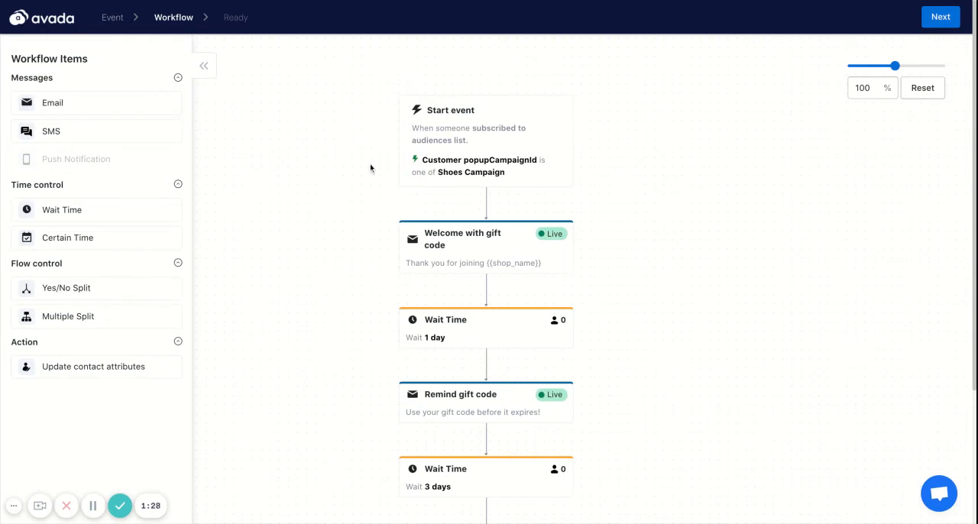
{"action": "mouse_move", "coordinate": [460, 164]}
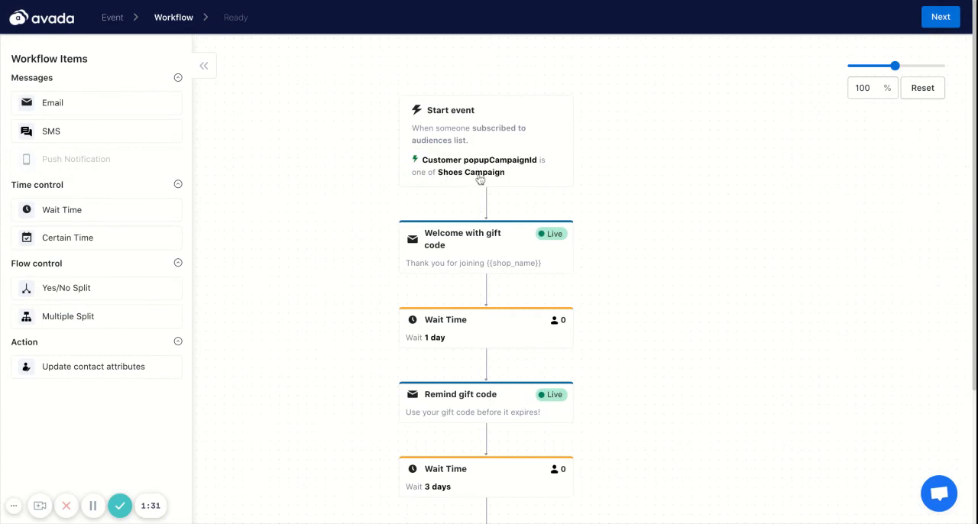
{"action": "mouse_move", "coordinate": [343, 181]}
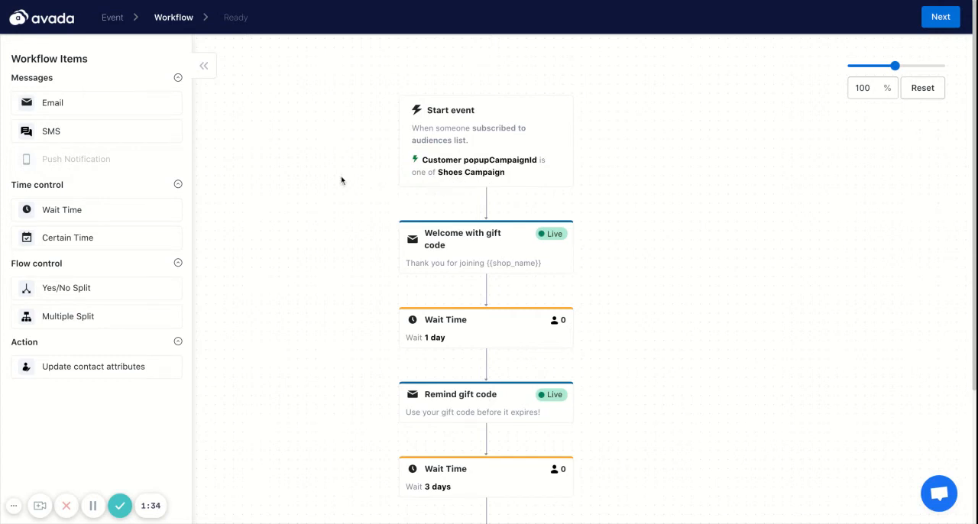
{"action": "mouse_move", "coordinate": [369, 184]}
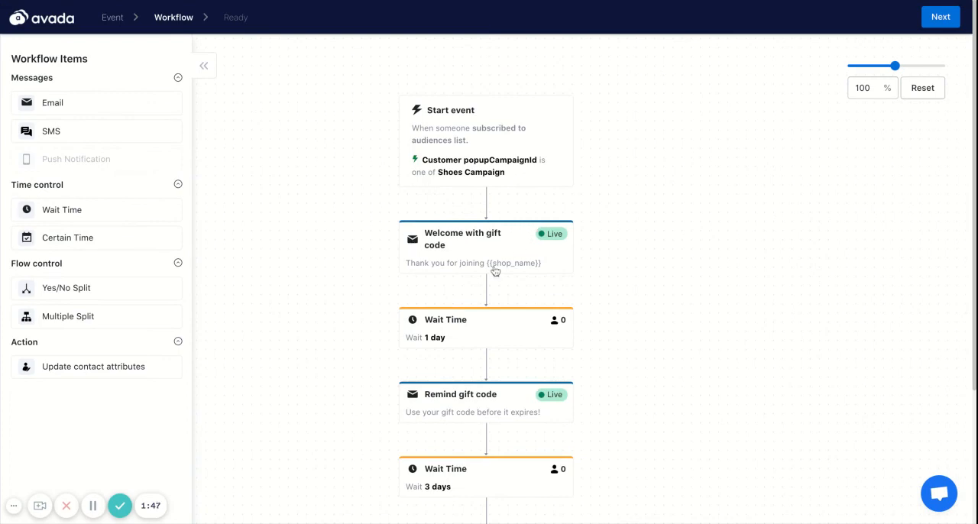
Bring up the Edit Email panel for the Welcome with gift code node.
{"action": "scroll", "scroll_direction": "down", "scroll_amount": 3}
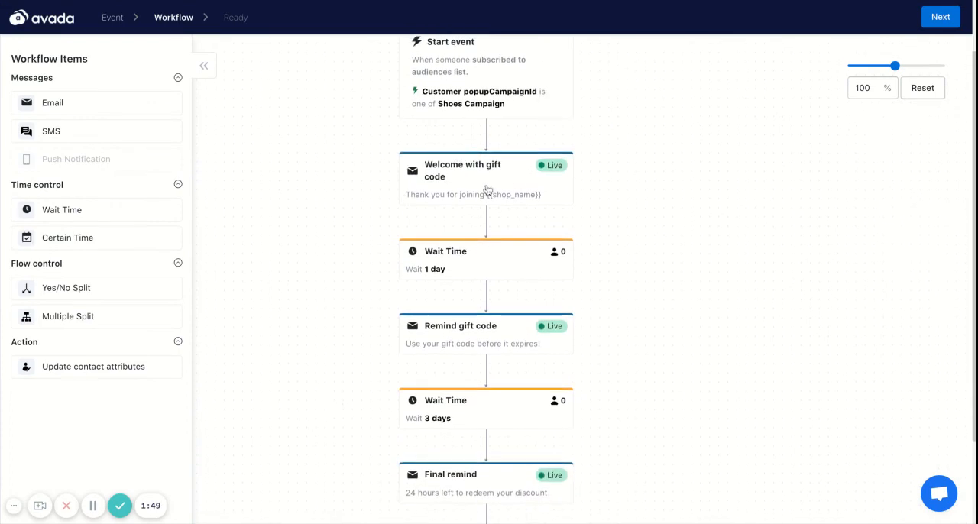
{"action": "left_click", "coordinate": [486, 176]}
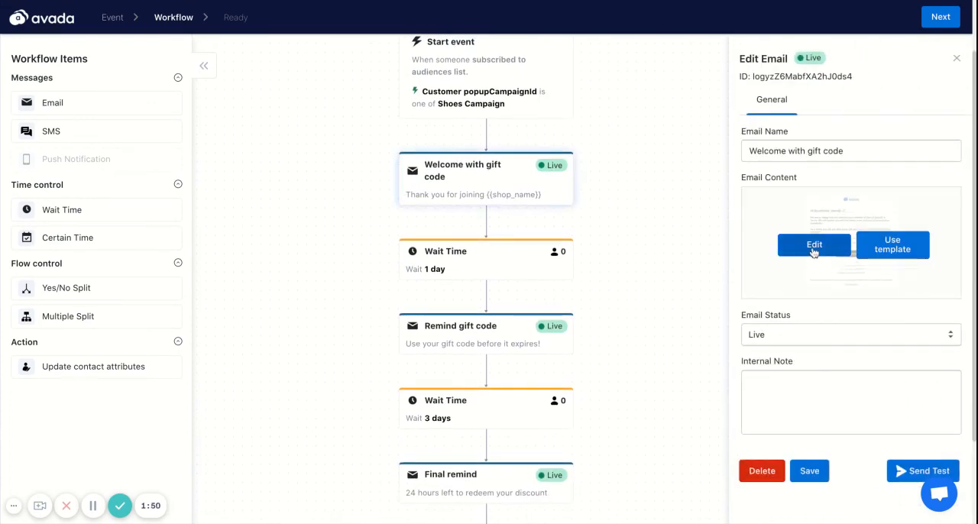